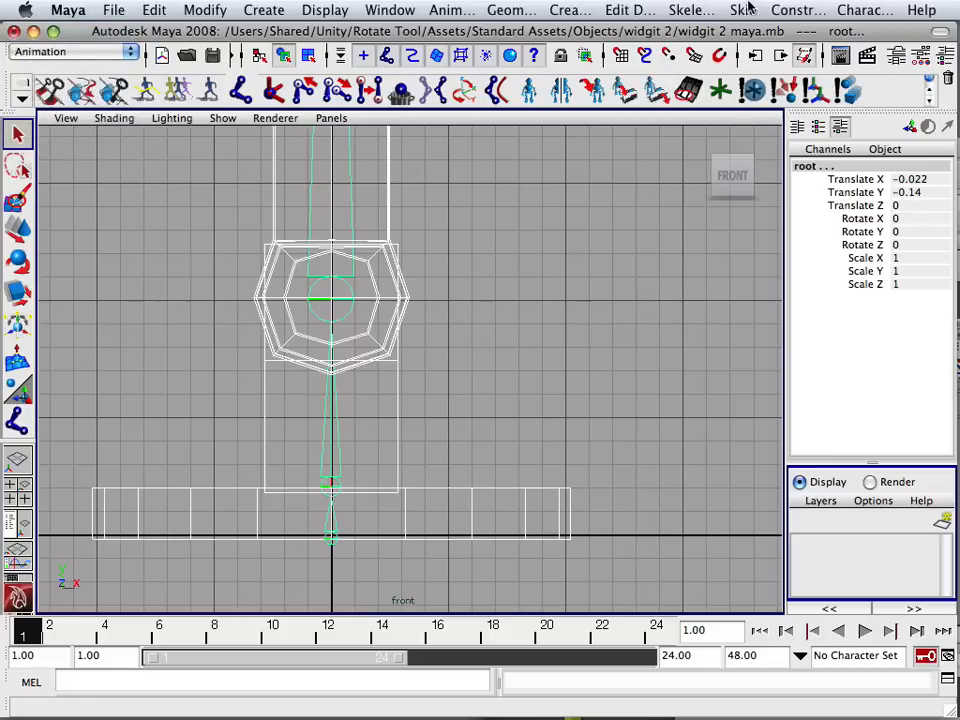
Step: Clear the selection, pick the crane mesh in Vertex mode and marquee its base vertices
{"action": "left_click", "coordinate": [743, 10]}
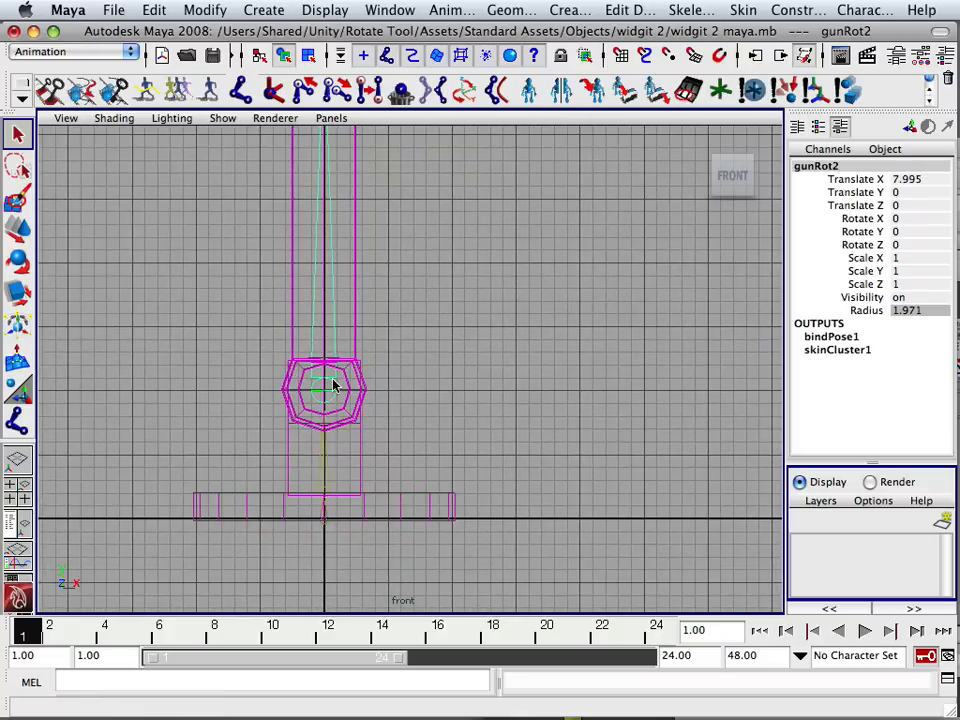
{"action": "left_click", "coordinate": [18, 261]}
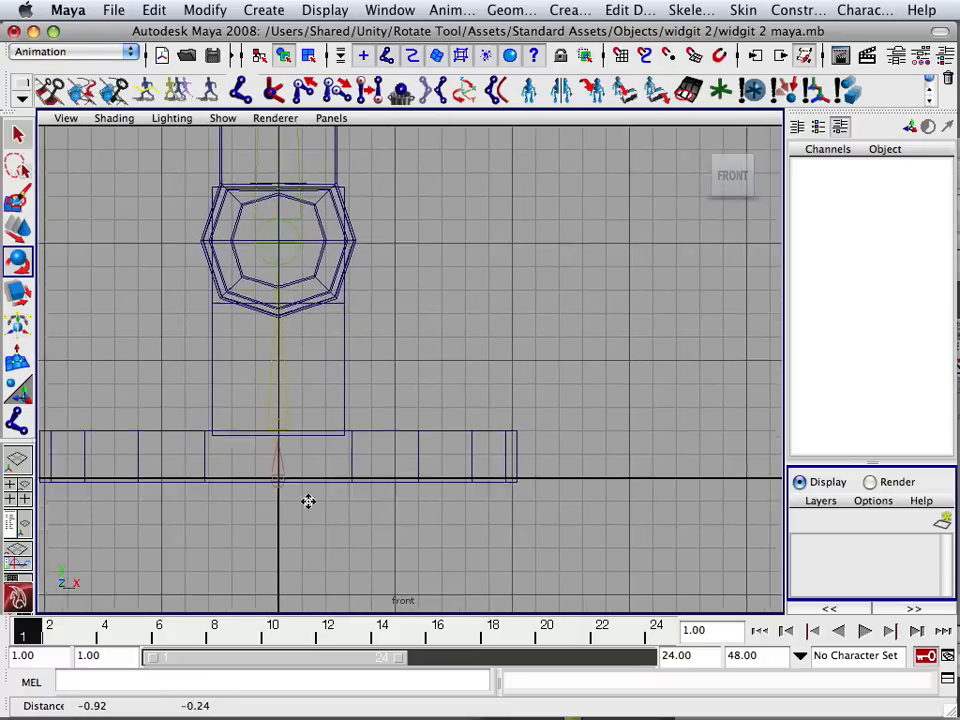
{"action": "left_click", "coordinate": [280, 240]}
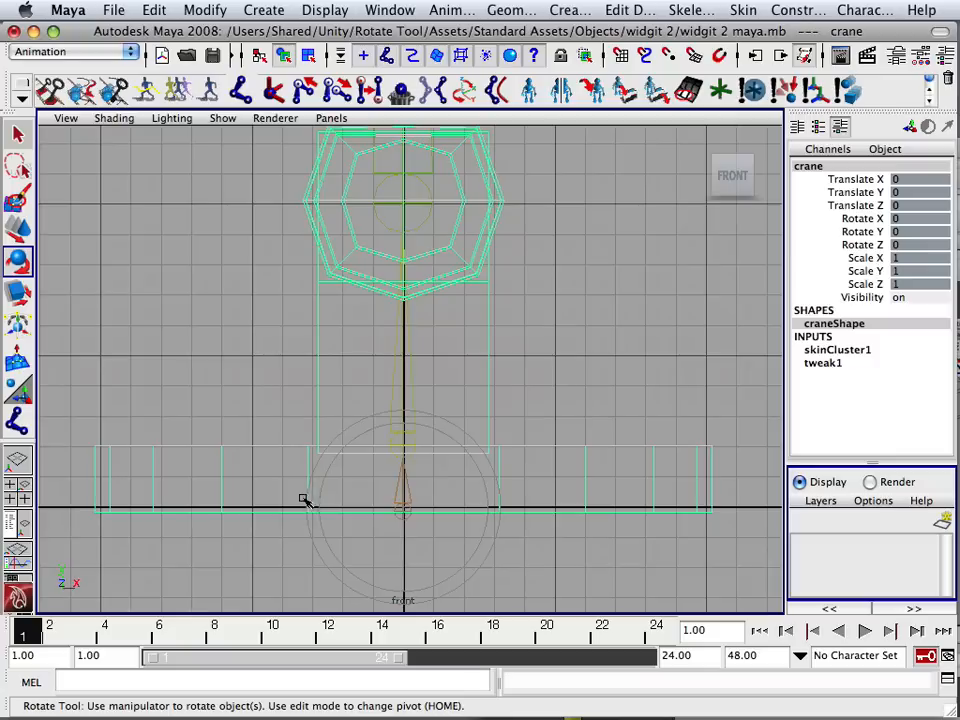
{"action": "right_click", "coordinate": [305, 500]}
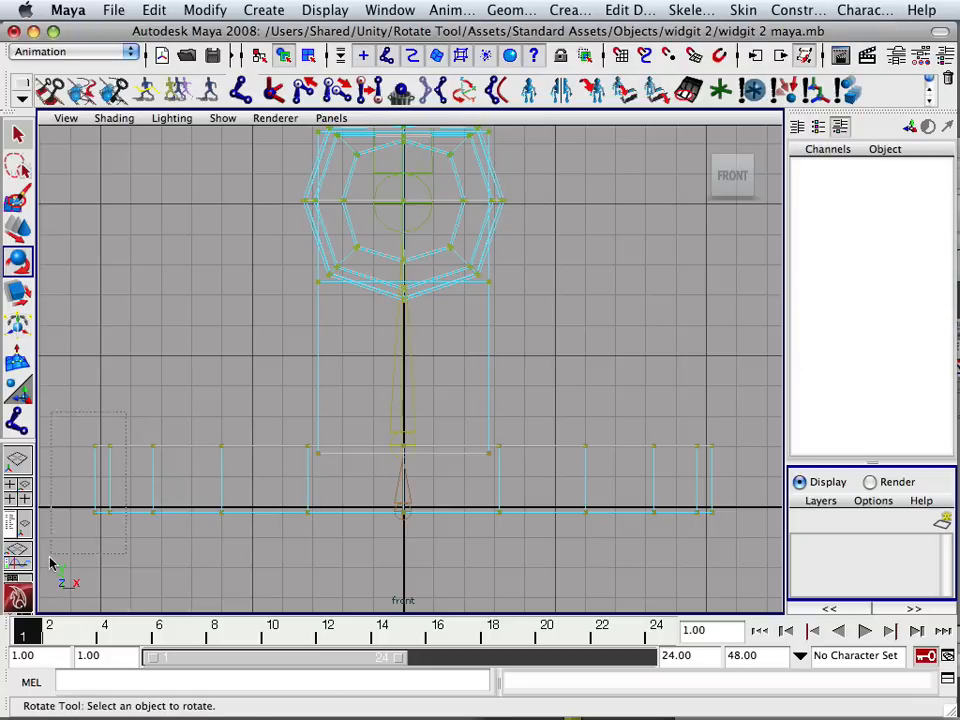
{"action": "right_click", "coordinate": [100, 480]}
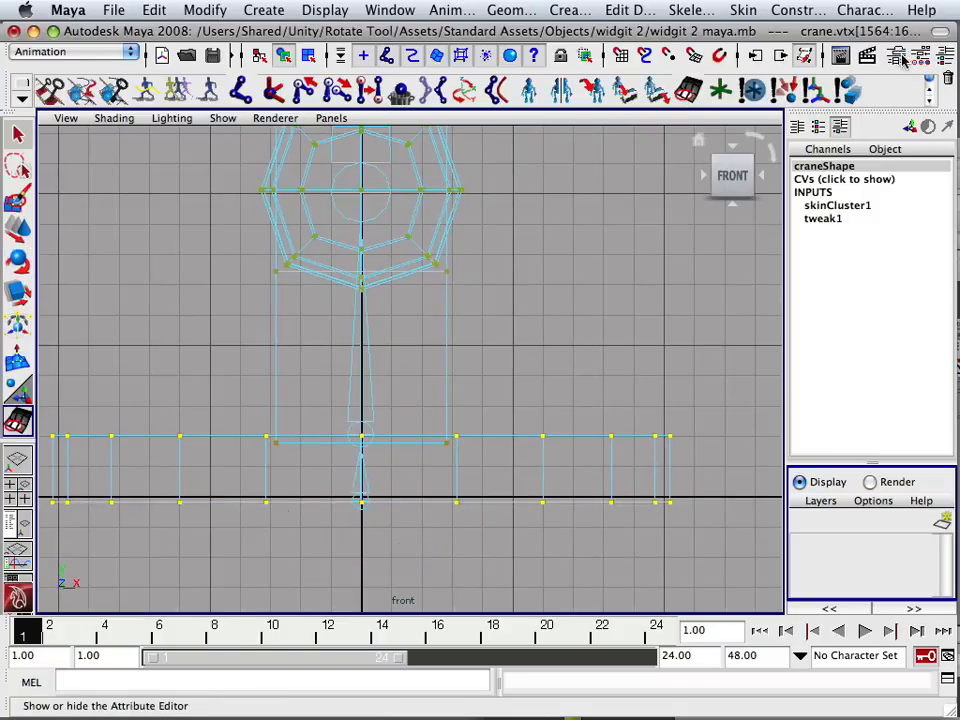
Step: Open the Paint Skin Weights Tool settings panel beside the crane's front view
{"action": "left_click", "coordinate": [921, 55]}
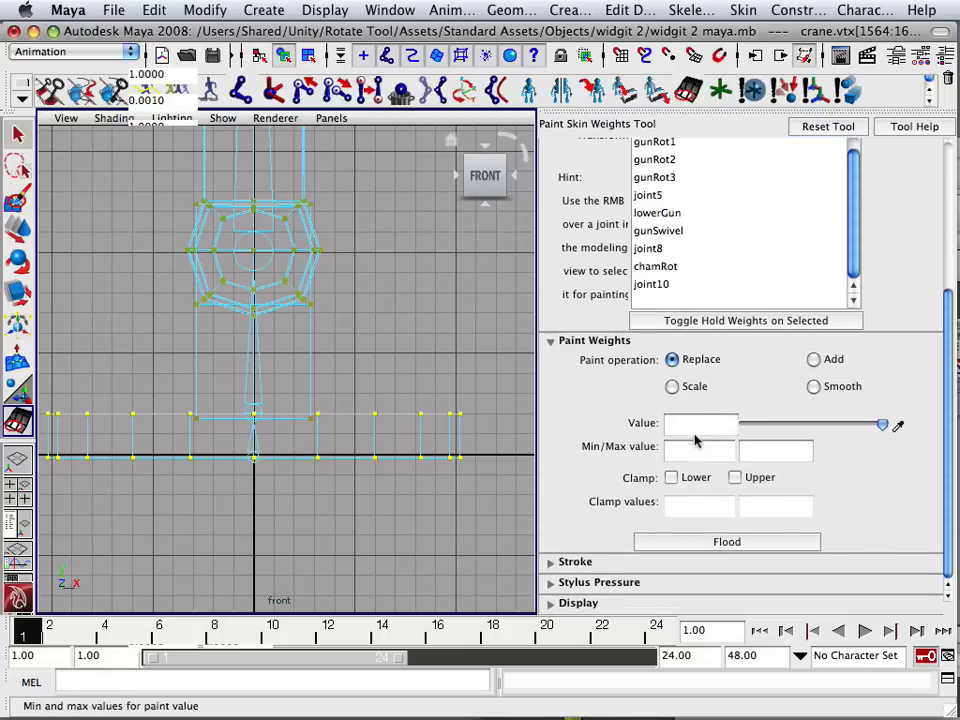
{"action": "left_click", "coordinate": [700, 423]}
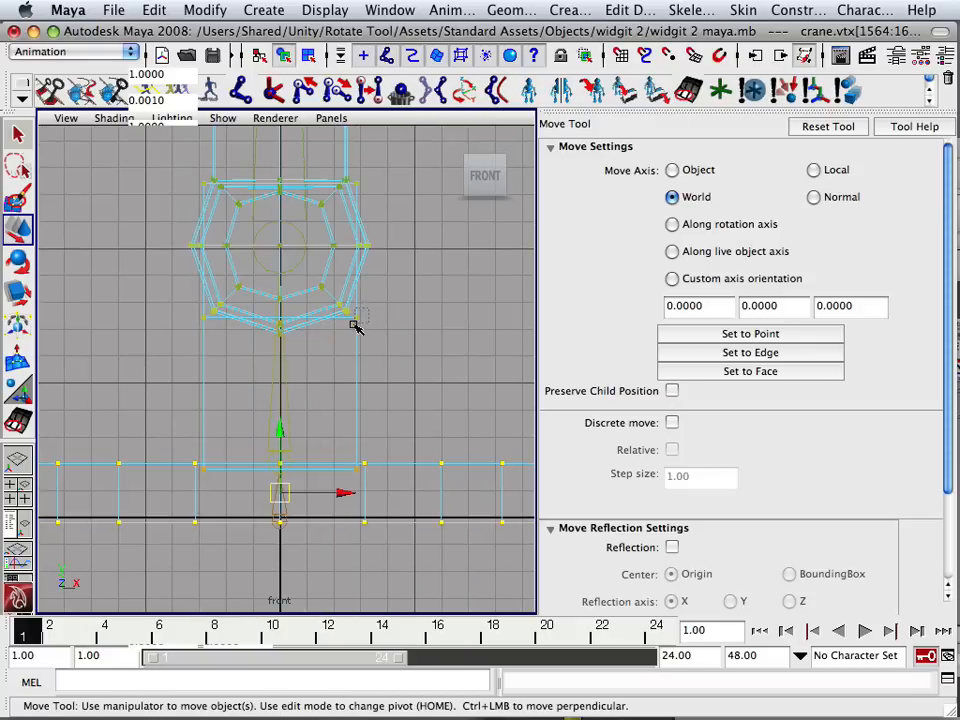
Step: Select the gun hub vertices and choose gunRot2 as the painted influence joint
{"action": "right_click", "coordinate": [357, 324]}
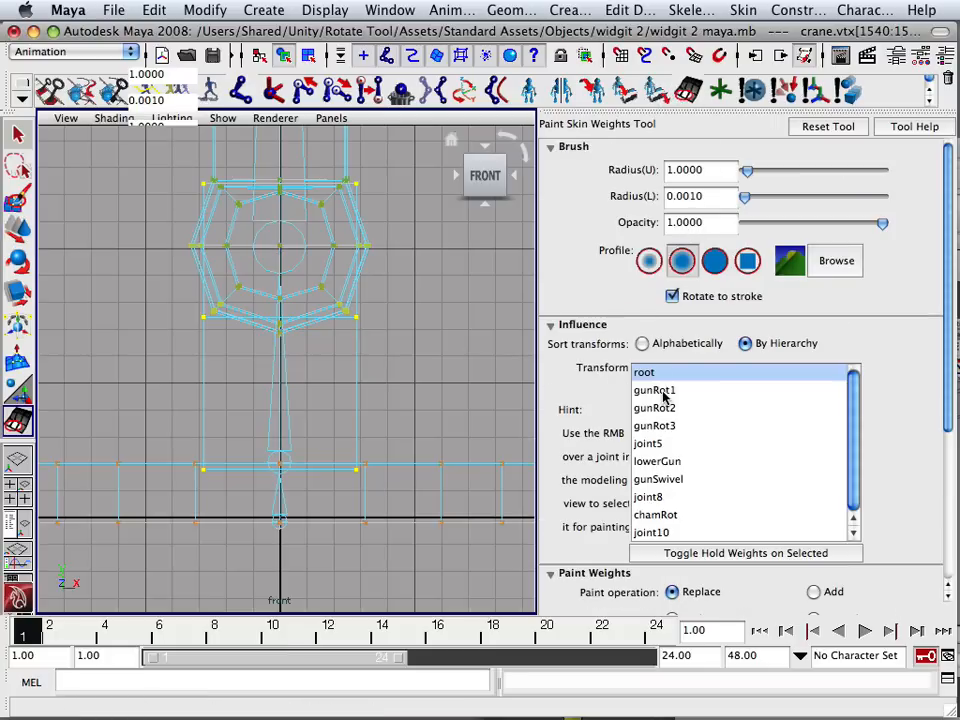
{"action": "left_click", "coordinate": [655, 390]}
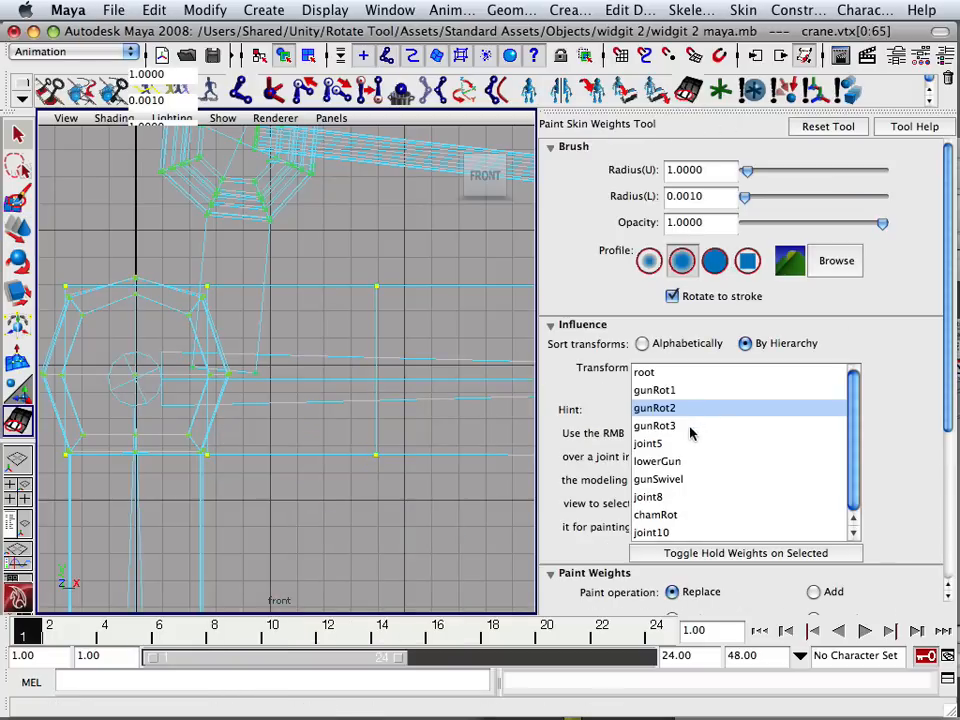
Step: Choose gunRot3 as the influence and select the inner octagon vertices
{"action": "left_click", "coordinate": [655, 425]}
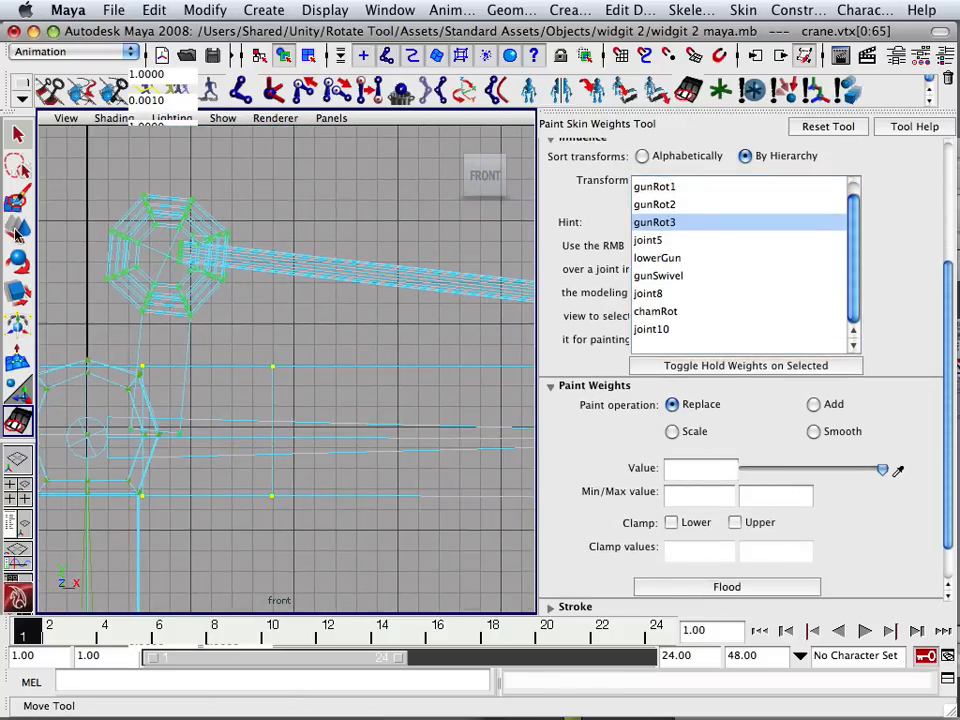
{"action": "right_click", "coordinate": [180, 240]}
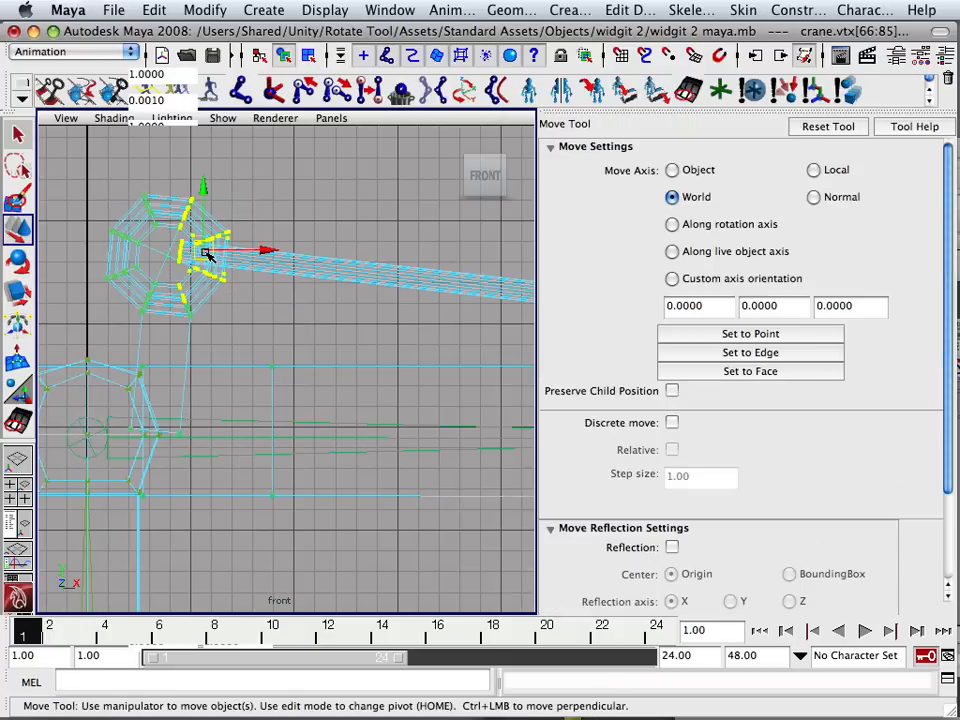
{"action": "right_click", "coordinate": [207, 252]}
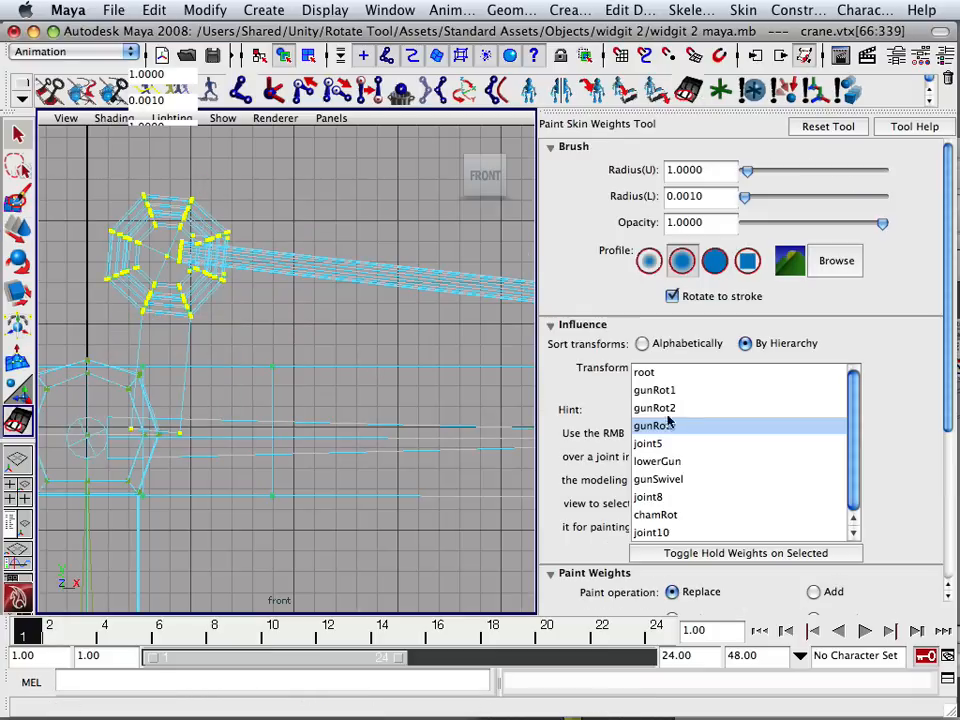
{"action": "mouse_move", "coordinate": [680, 463]}
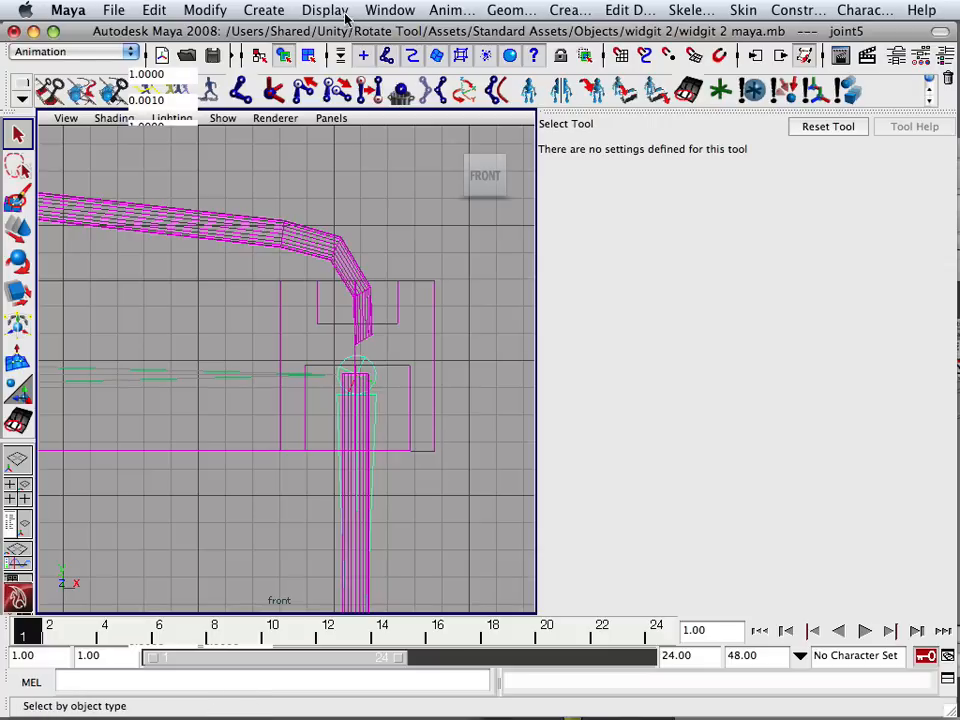
Step: Open Hypergraph: Hierarchy and select the vertex ring at the column's bottom
{"action": "left_click", "coordinate": [390, 10]}
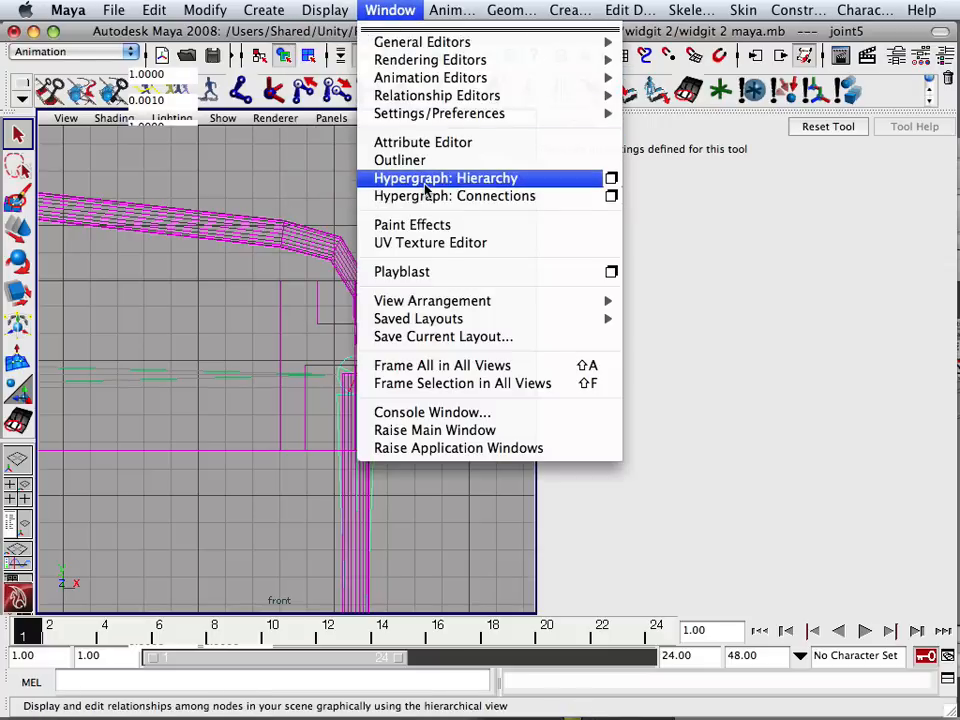
{"action": "left_click", "coordinate": [445, 177]}
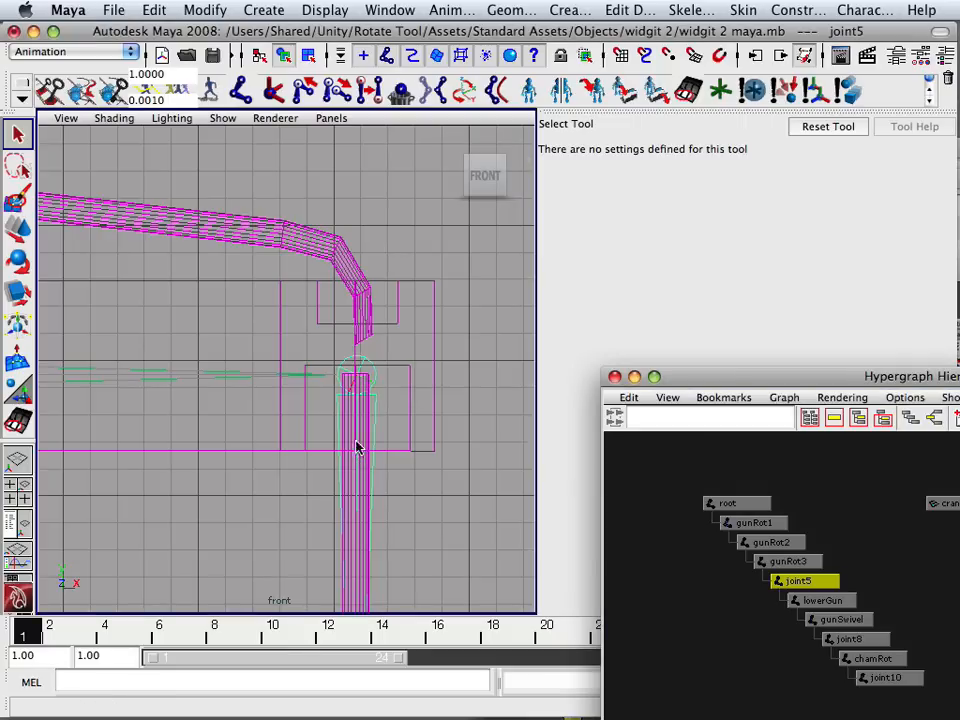
{"action": "right_click", "coordinate": [357, 447]}
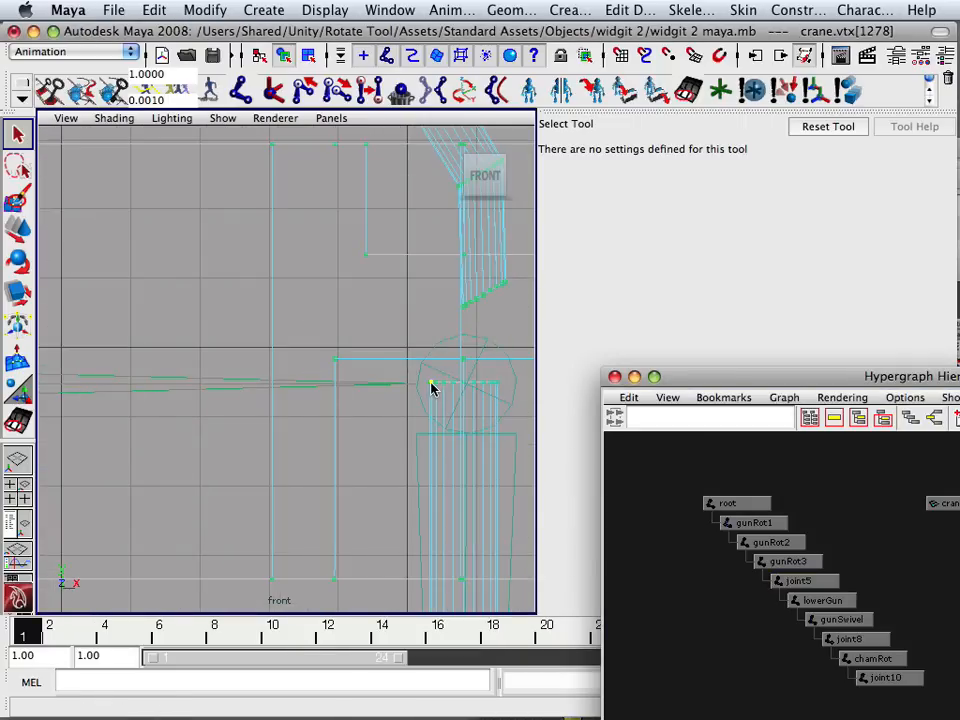
{"action": "left_click", "coordinate": [432, 387]}
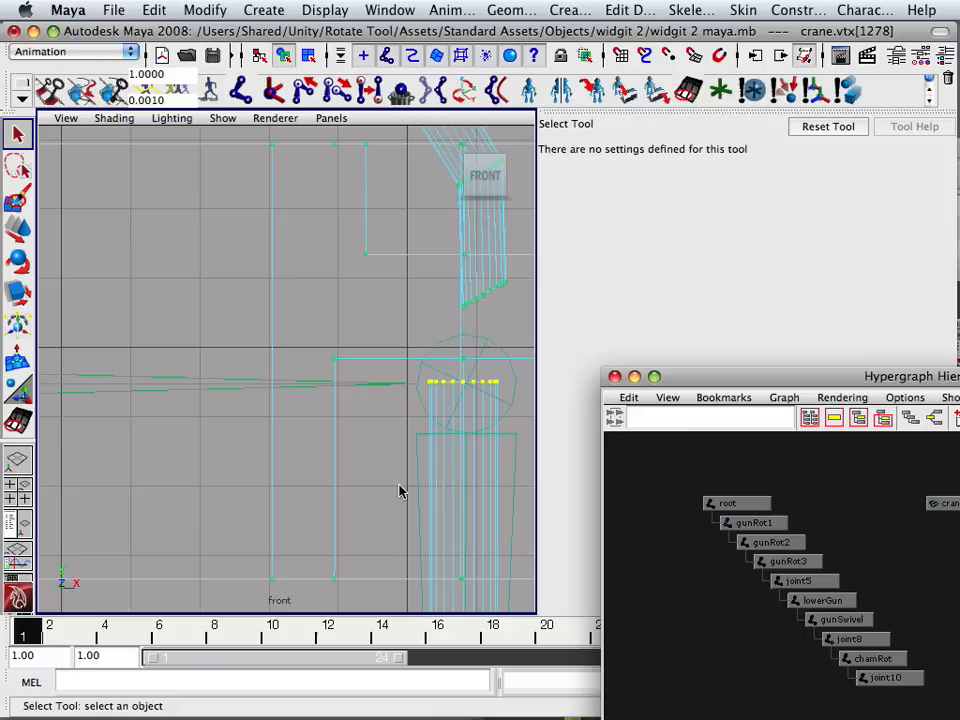
{"action": "mouse_move", "coordinate": [690, 388]}
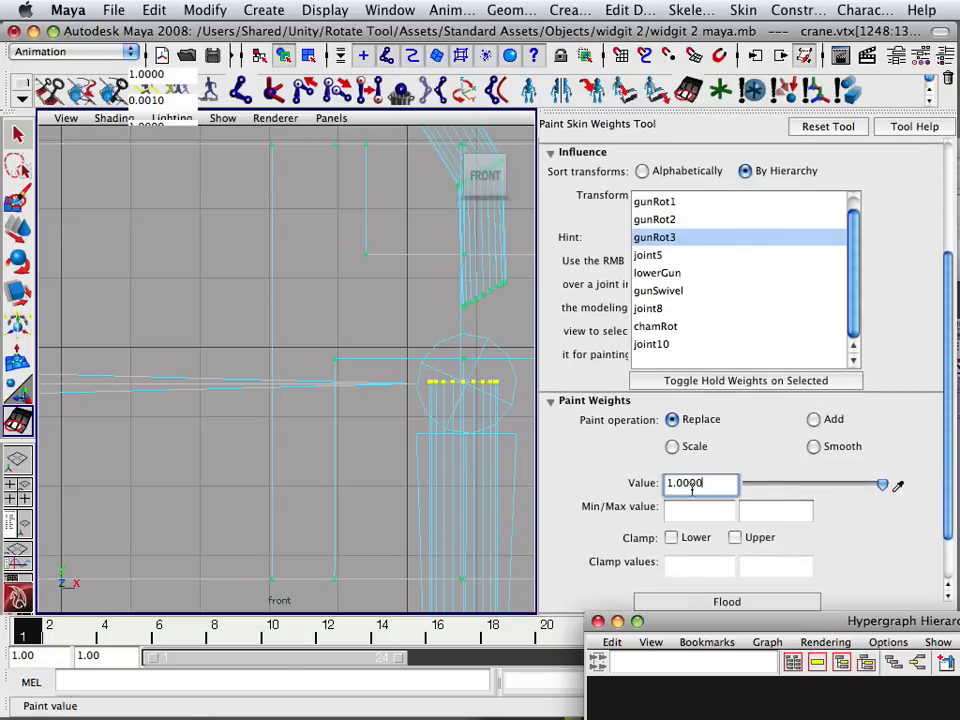
{"action": "mouse_move", "coordinate": [375, 465]}
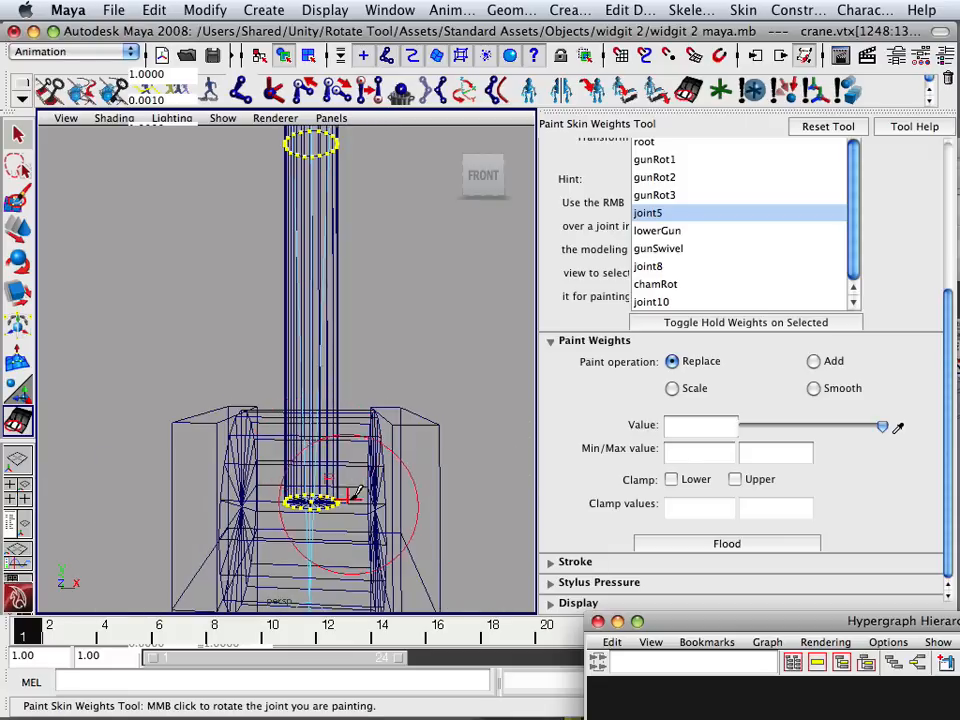
Step: Select the crane mesh and pick the barrel's base vertex ring
{"action": "left_click", "coordinate": [17, 232]}
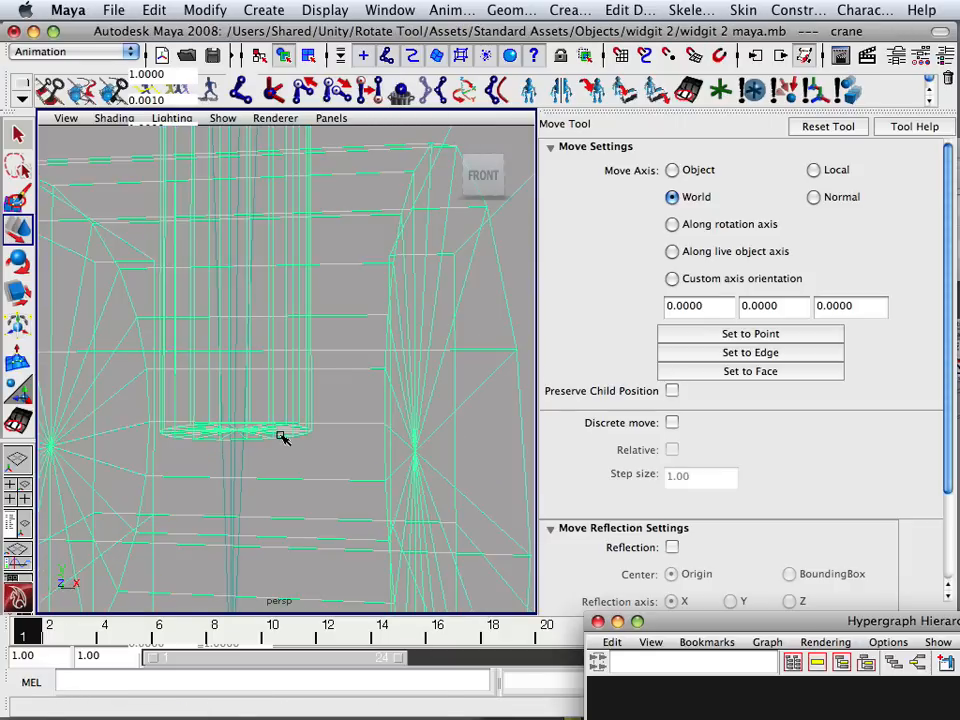
{"action": "right_click", "coordinate": [283, 438]}
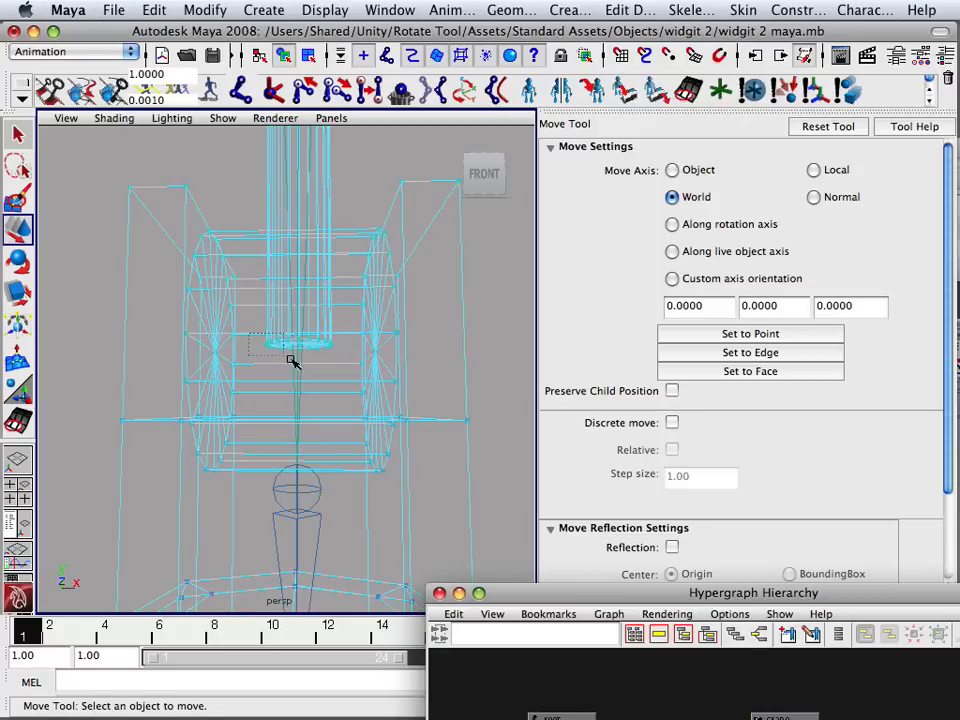
{"action": "left_click", "coordinate": [389, 10]}
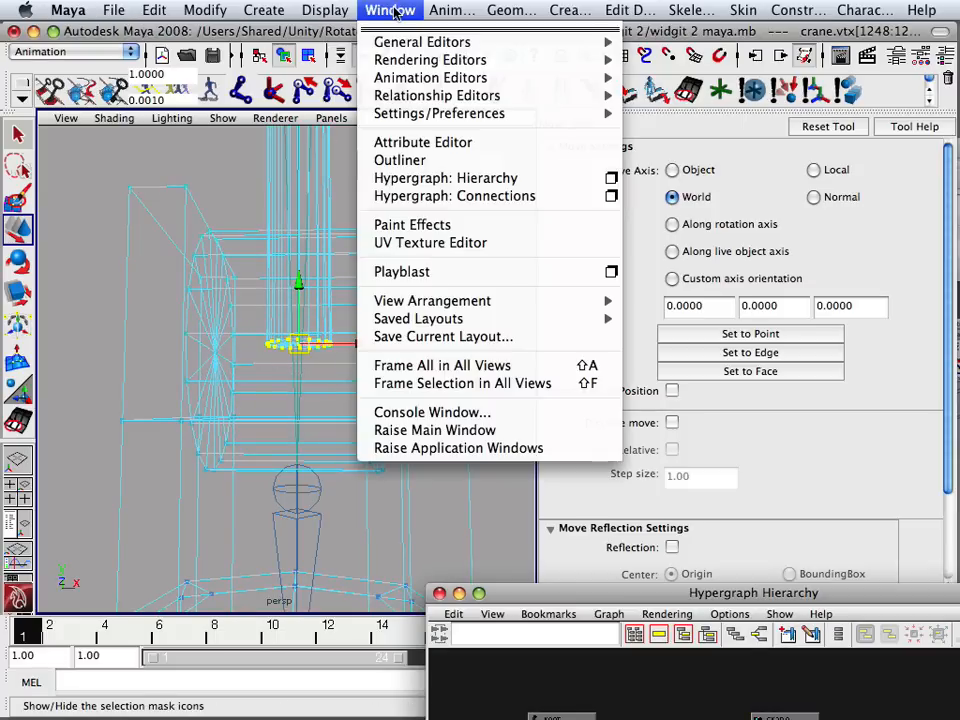
{"action": "mouse_move", "coordinate": [421, 42]}
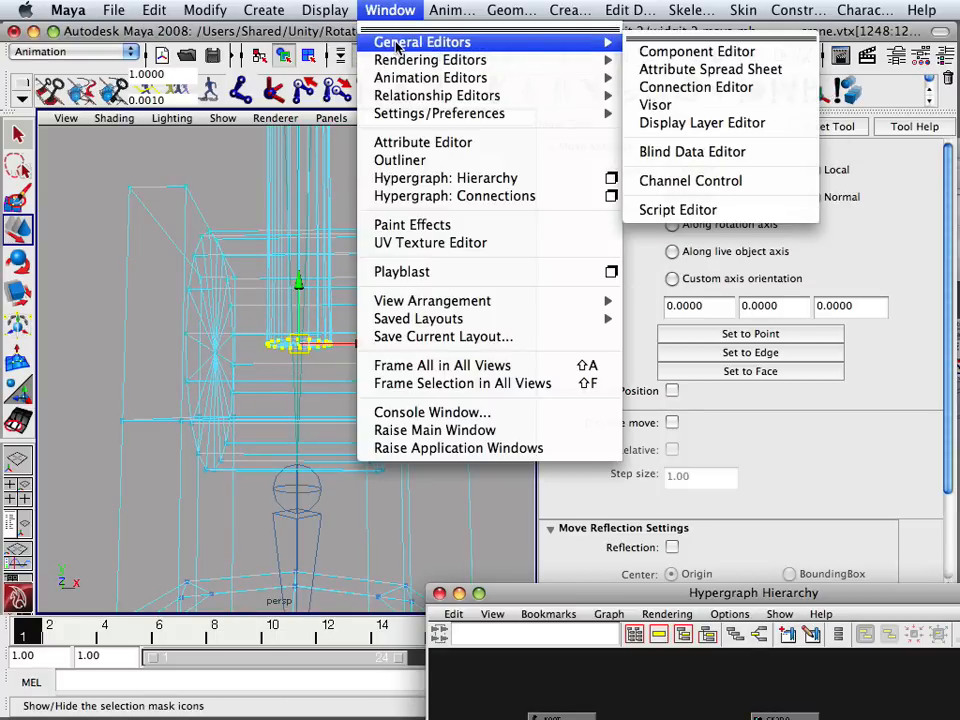
Step: Weight the selected vertices 1.0 to lowerGun in the Component Editor's Smooth Skins tab
{"action": "left_click", "coordinate": [696, 51]}
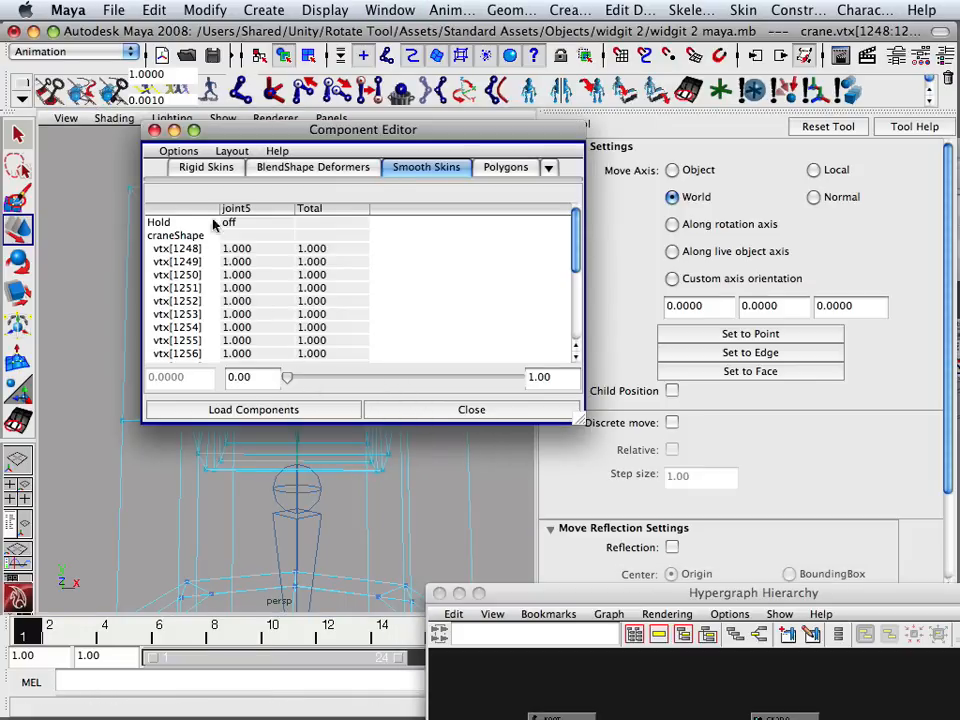
{"action": "left_click", "coordinate": [178, 150]}
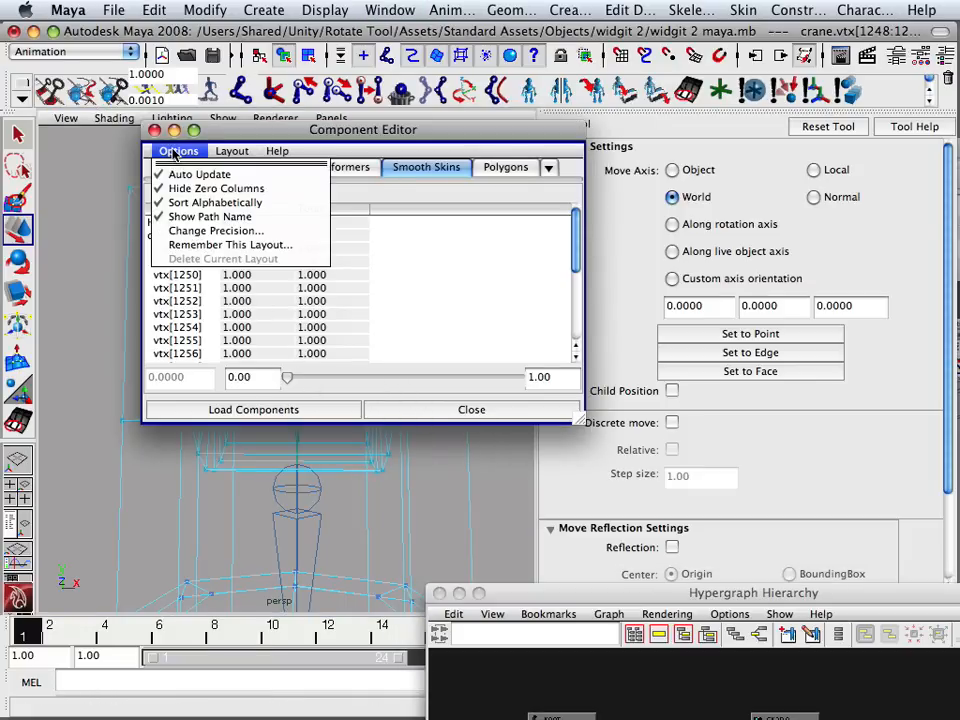
{"action": "mouse_move", "coordinate": [216, 189]}
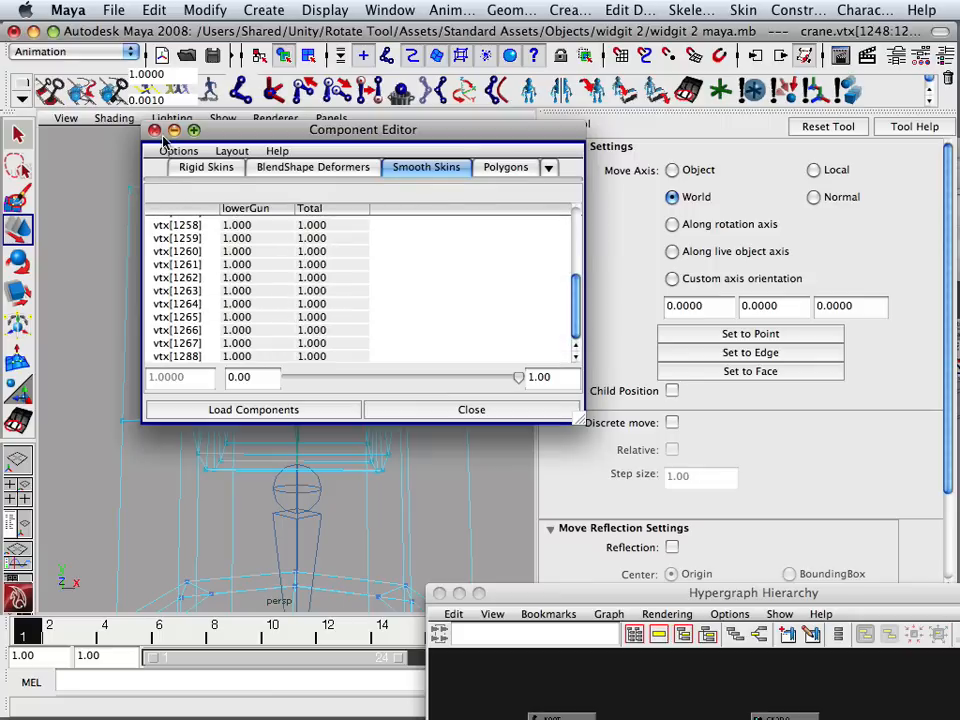
{"action": "left_click", "coordinate": [471, 409]}
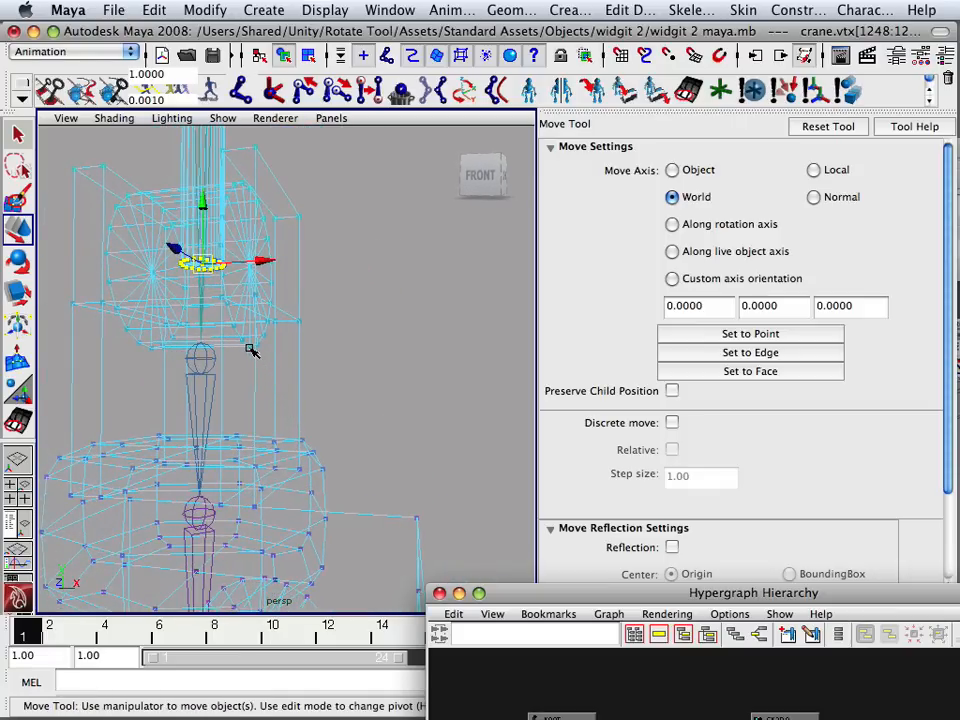
Step: Pick a crane vertex and enlarge the Hypergraph to show root through joint10
{"action": "right_click", "coordinate": [251, 350]}
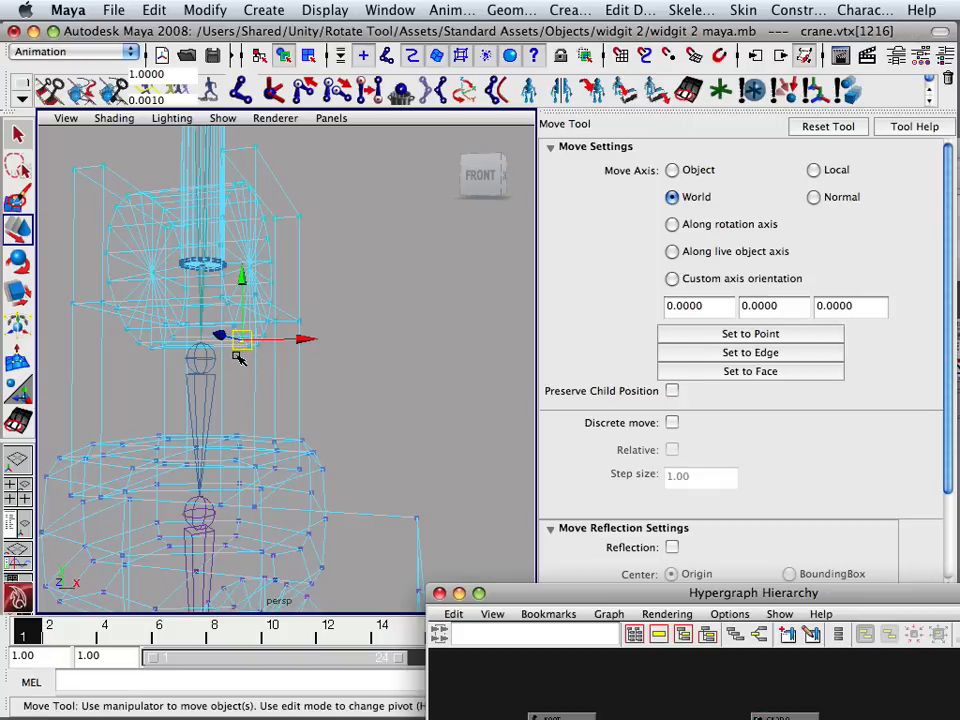
{"action": "mouse_move", "coordinate": [235, 363]}
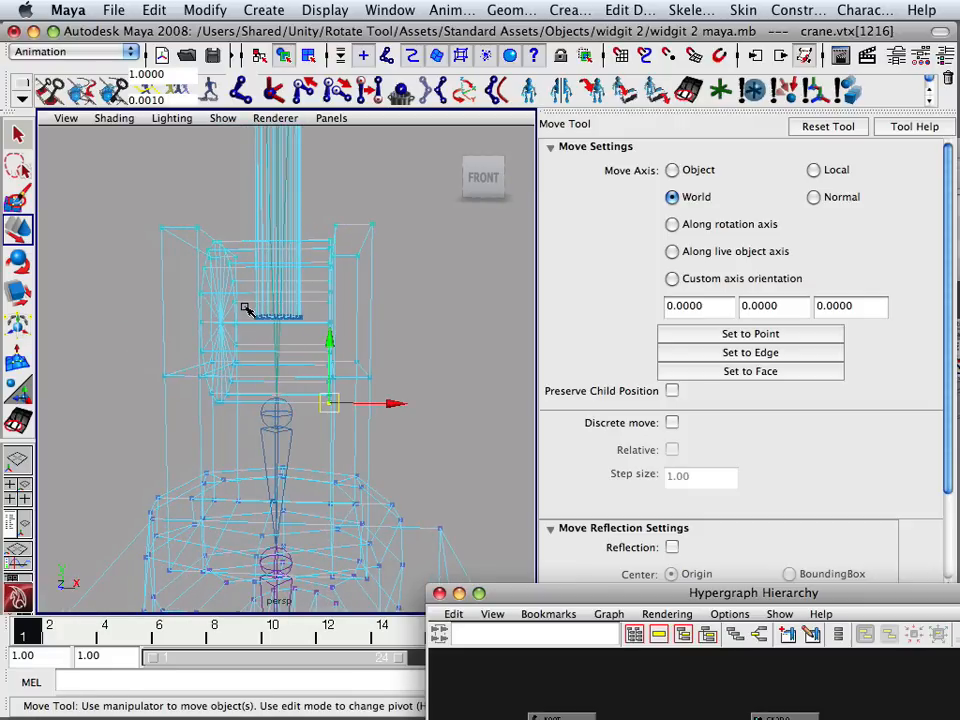
{"action": "left_click_drag", "start_coordinate": [328, 403], "coordinate": [278, 318]}
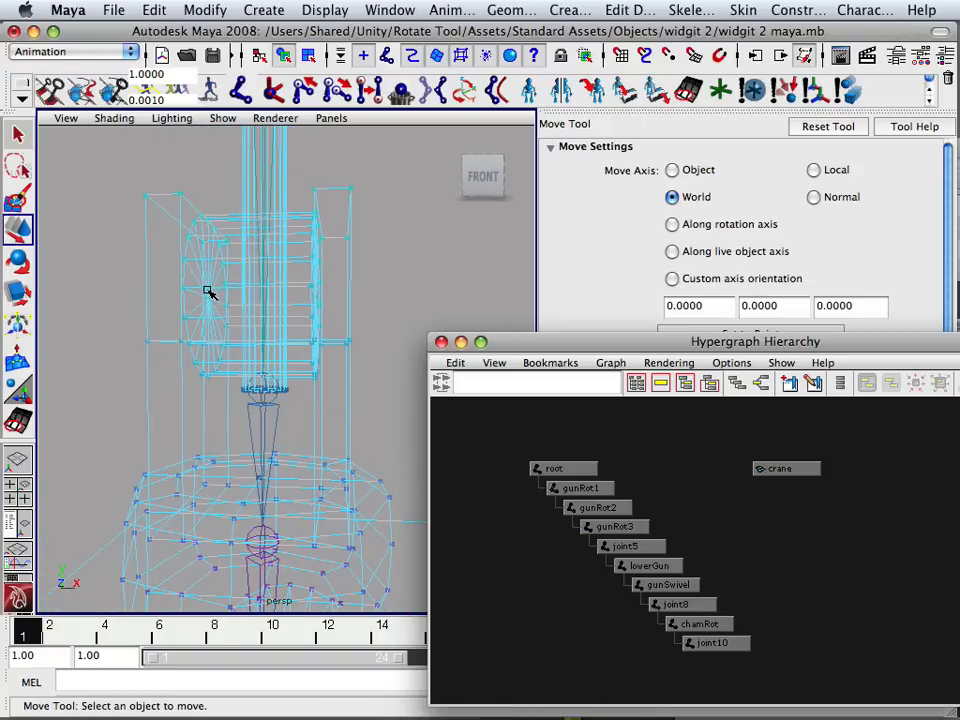
Step: Convert the housing vertex to its whole shell and orbit to inspect it
{"action": "right_click", "coordinate": [210, 295]}
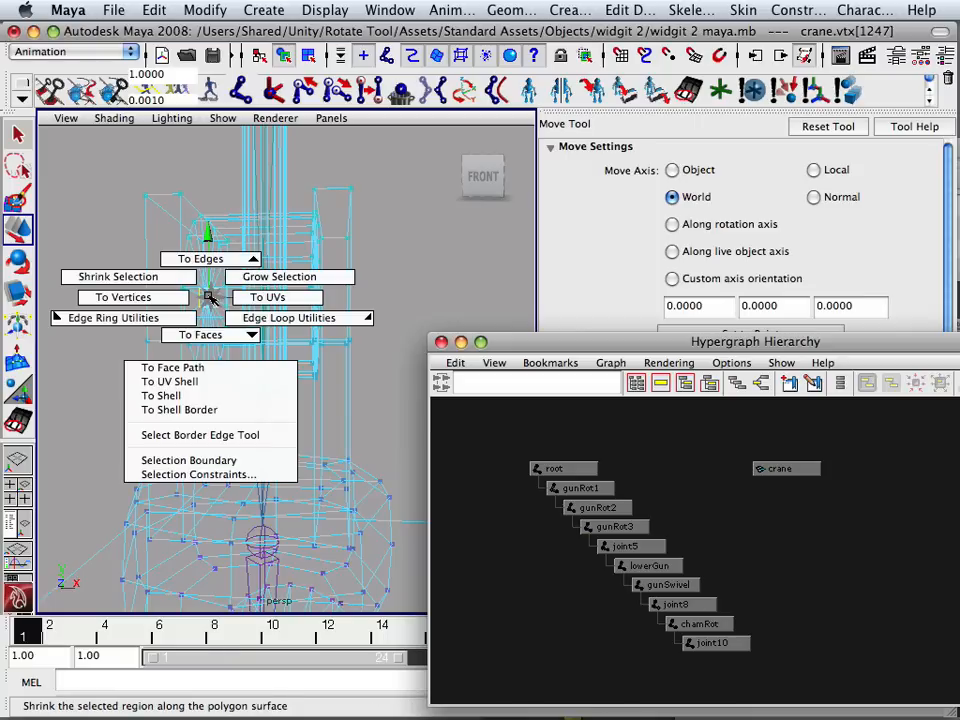
{"action": "mouse_move", "coordinate": [161, 396]}
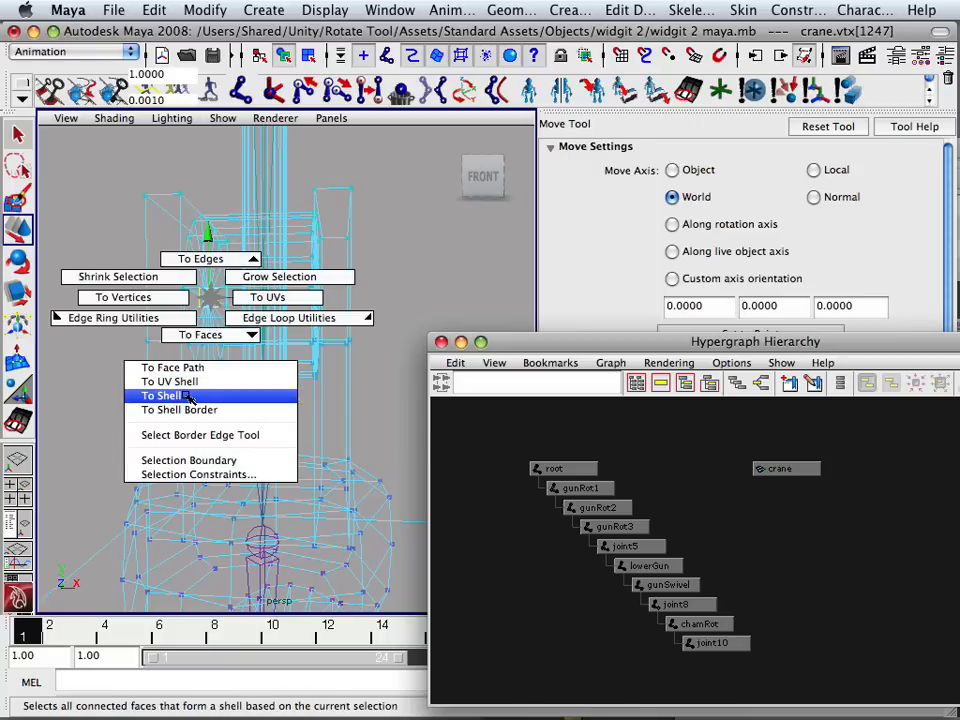
{"action": "left_click", "coordinate": [163, 395]}
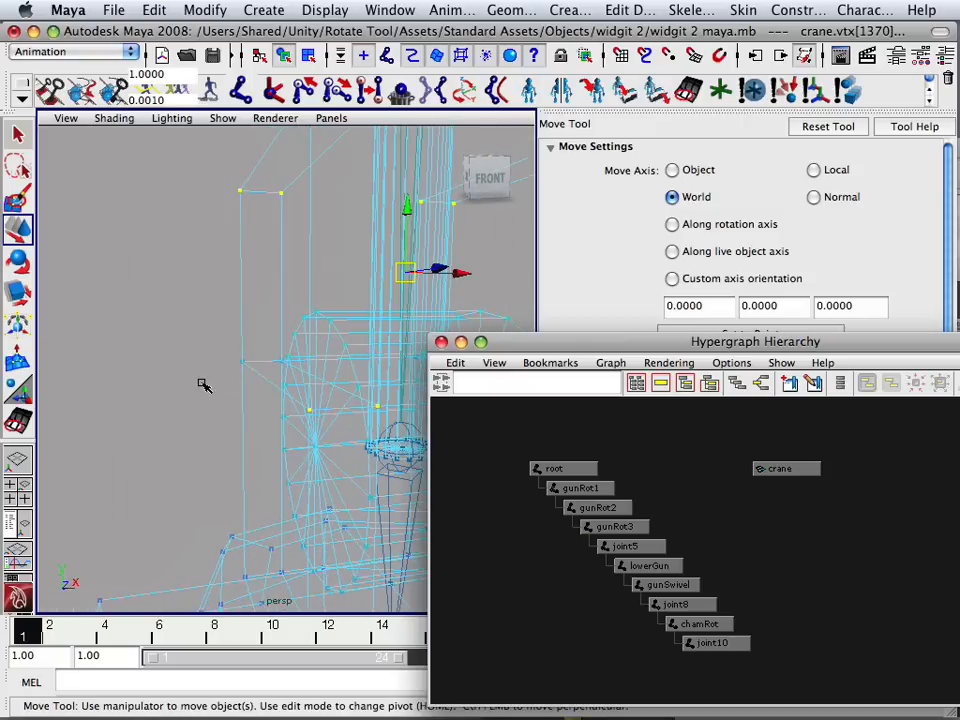
{"action": "mouse_move", "coordinate": [246, 364]}
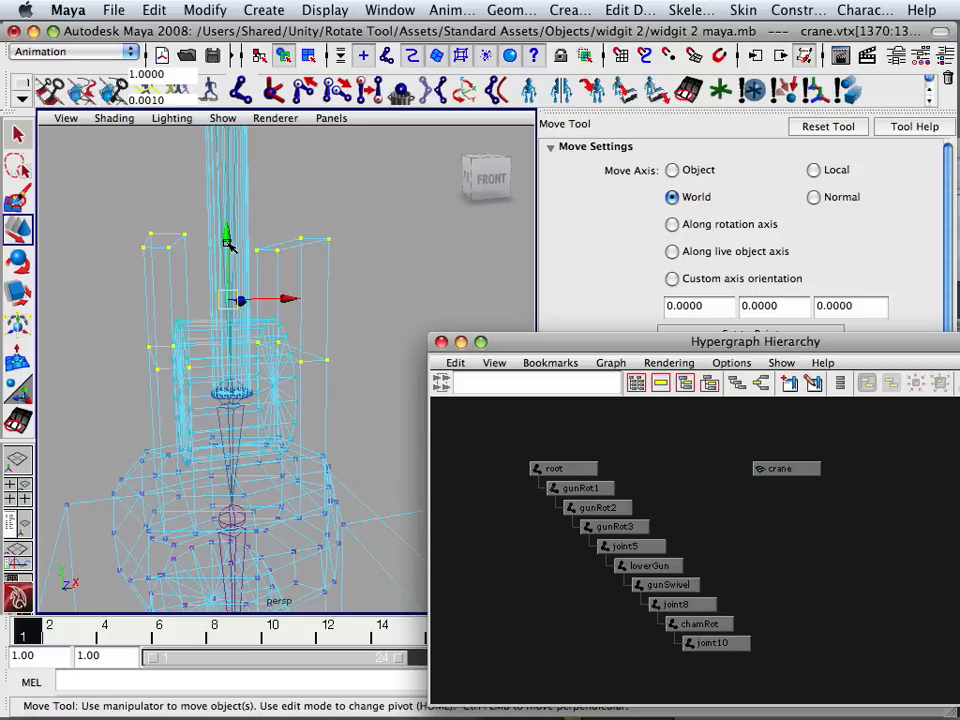
{"action": "left_click_drag", "start_coordinate": [228, 247], "coordinate": [228, 320]}
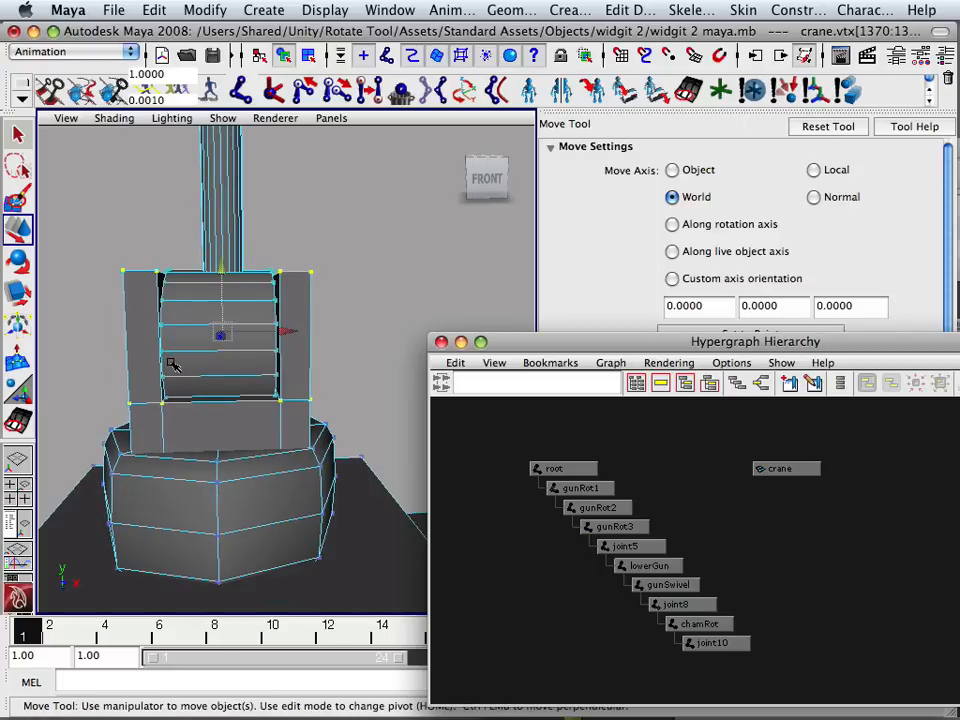
{"action": "mouse_move", "coordinate": [100, 317]}
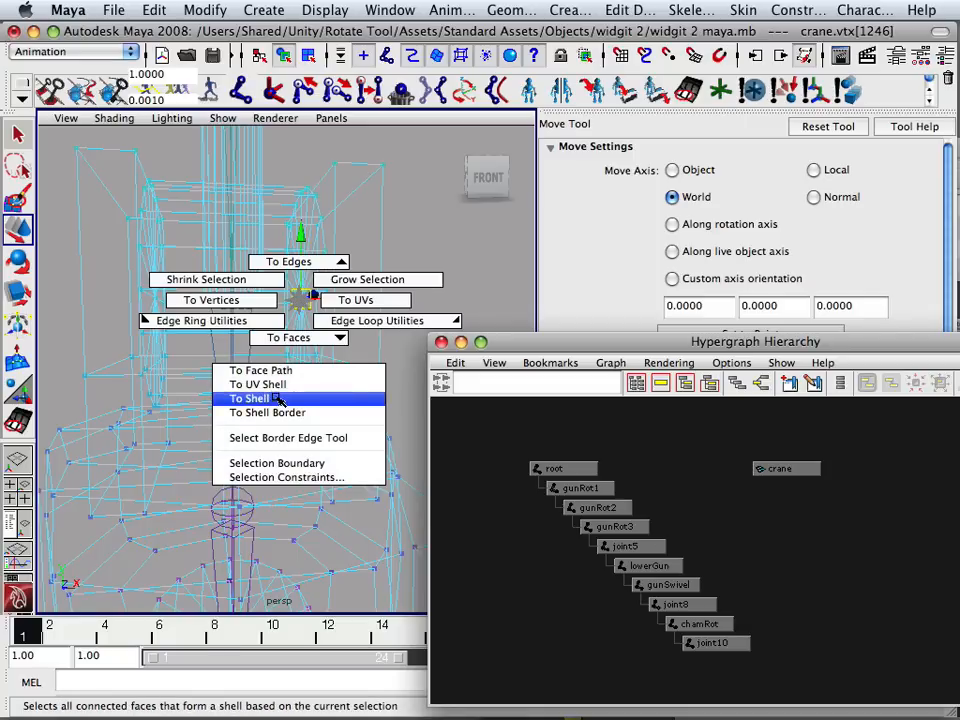
Step: Expand the selected housing vertex to its full shell with To Shell
{"action": "left_click", "coordinate": [249, 398]}
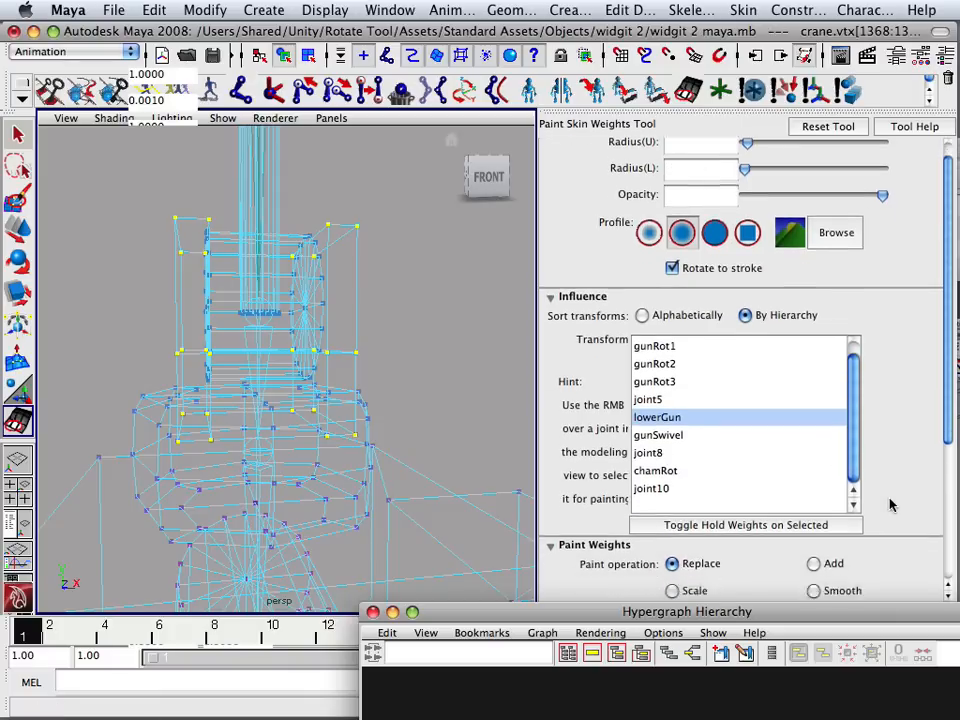
{"action": "scroll", "scroll_direction": "down", "scroll_amount": 3}
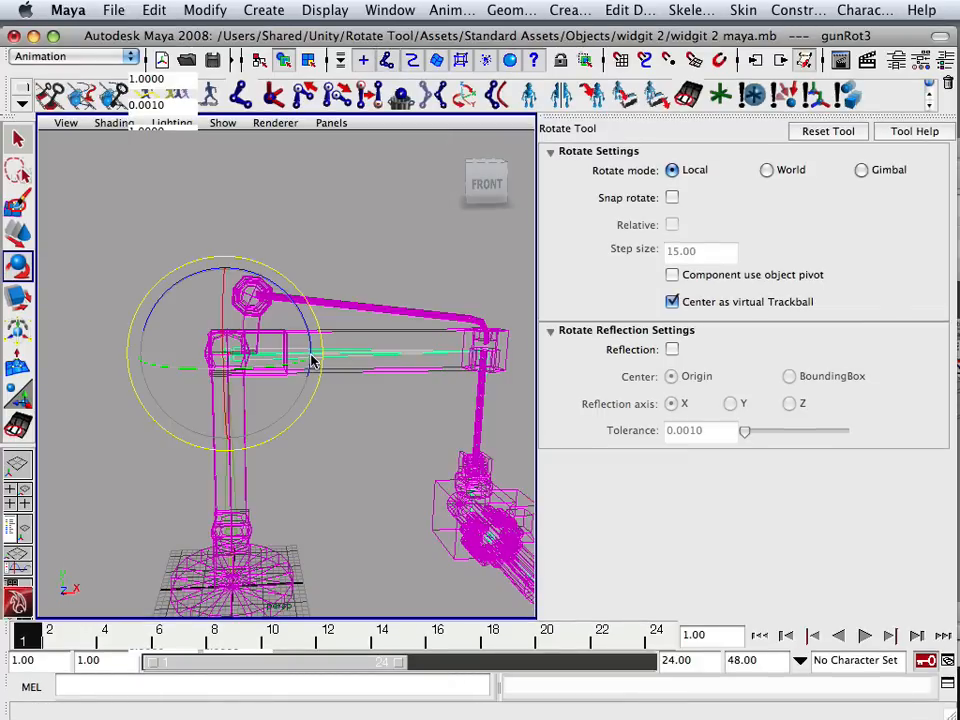
Step: Rotate the gunRot3 joint in two drags so the crane arm and skinned mesh tilt upward
{"action": "left_click_drag", "start_coordinate": [320, 360], "coordinate": [325, 345]}
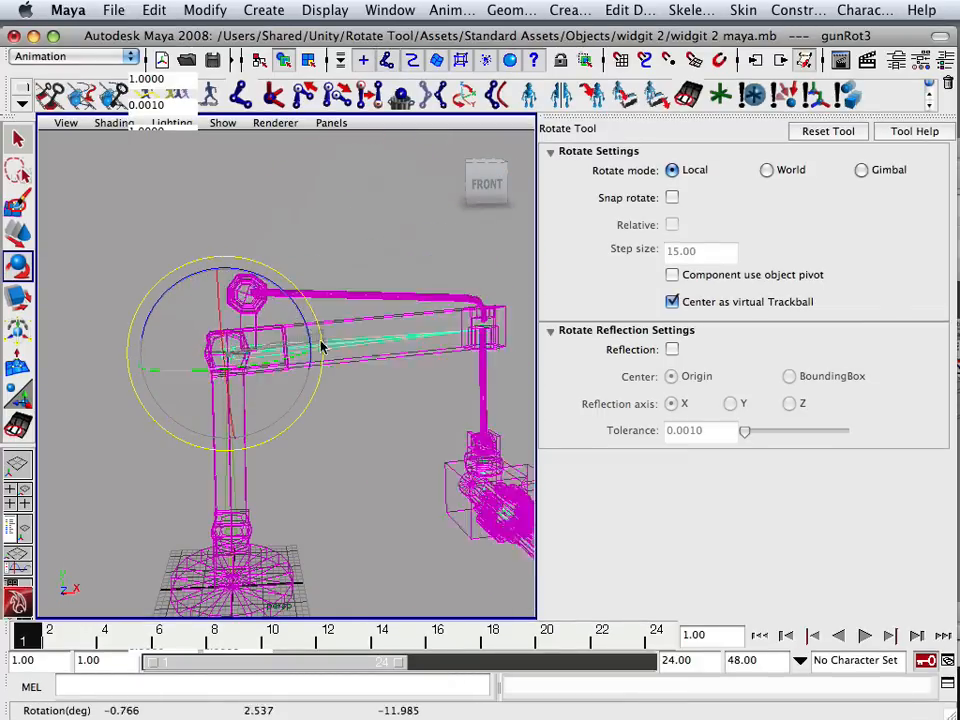
{"action": "left_click_drag", "start_coordinate": [325, 345], "coordinate": [310, 335]}
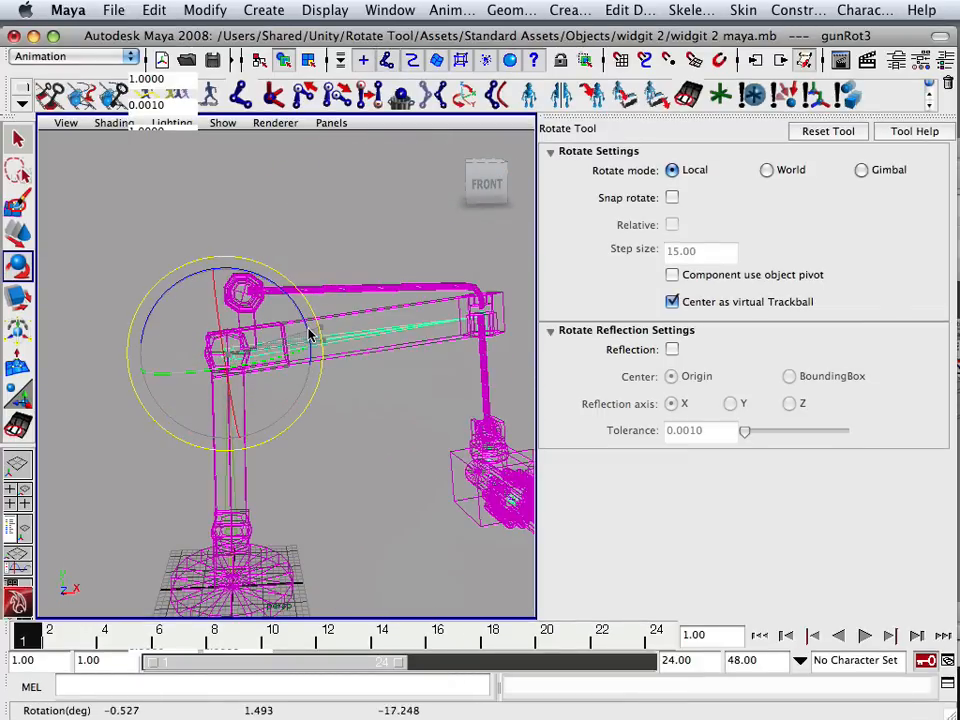